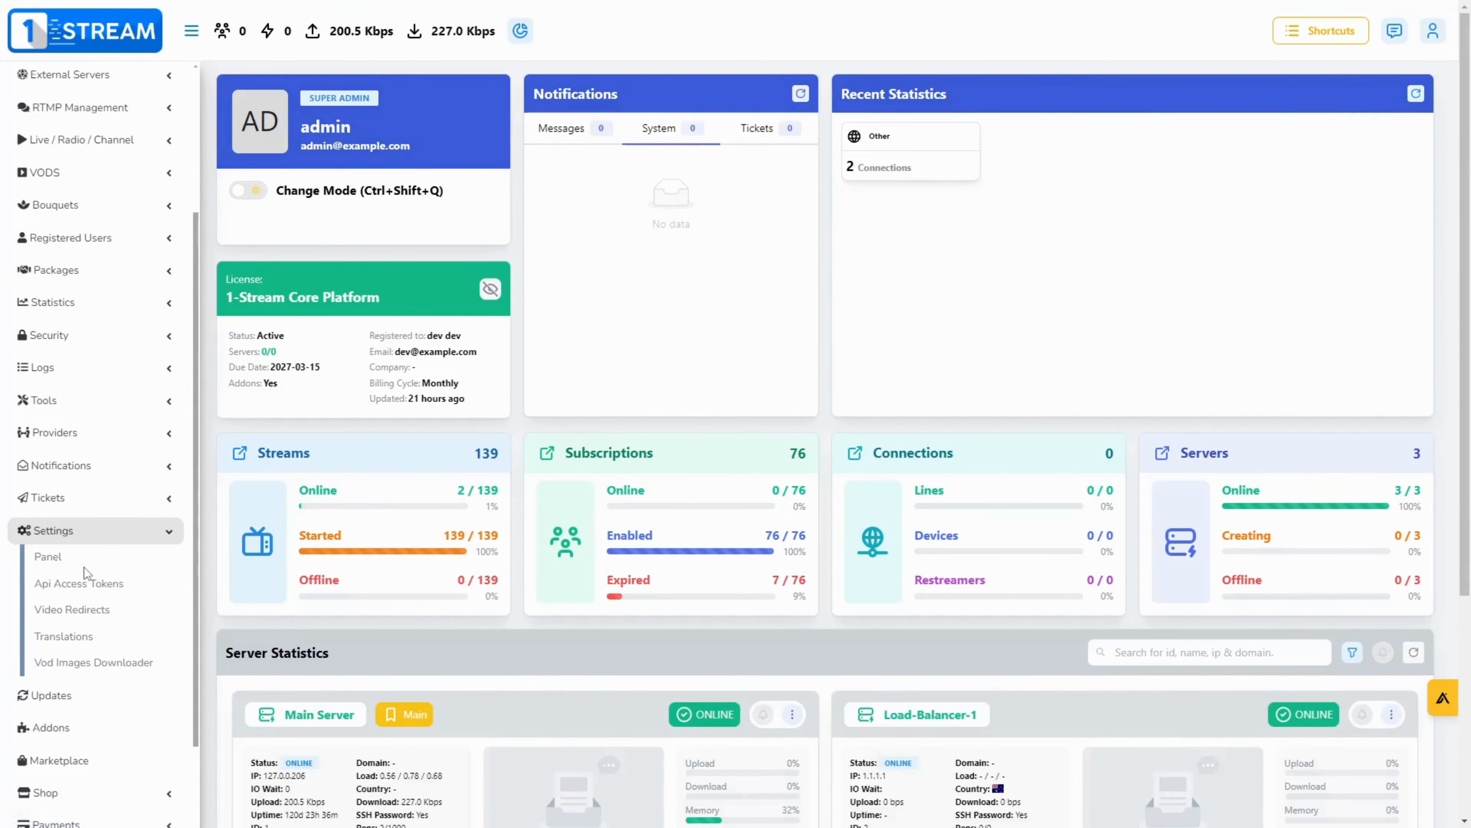
Step: Reach the Panel settings page from the sidebar's Settings group
click(47, 556)
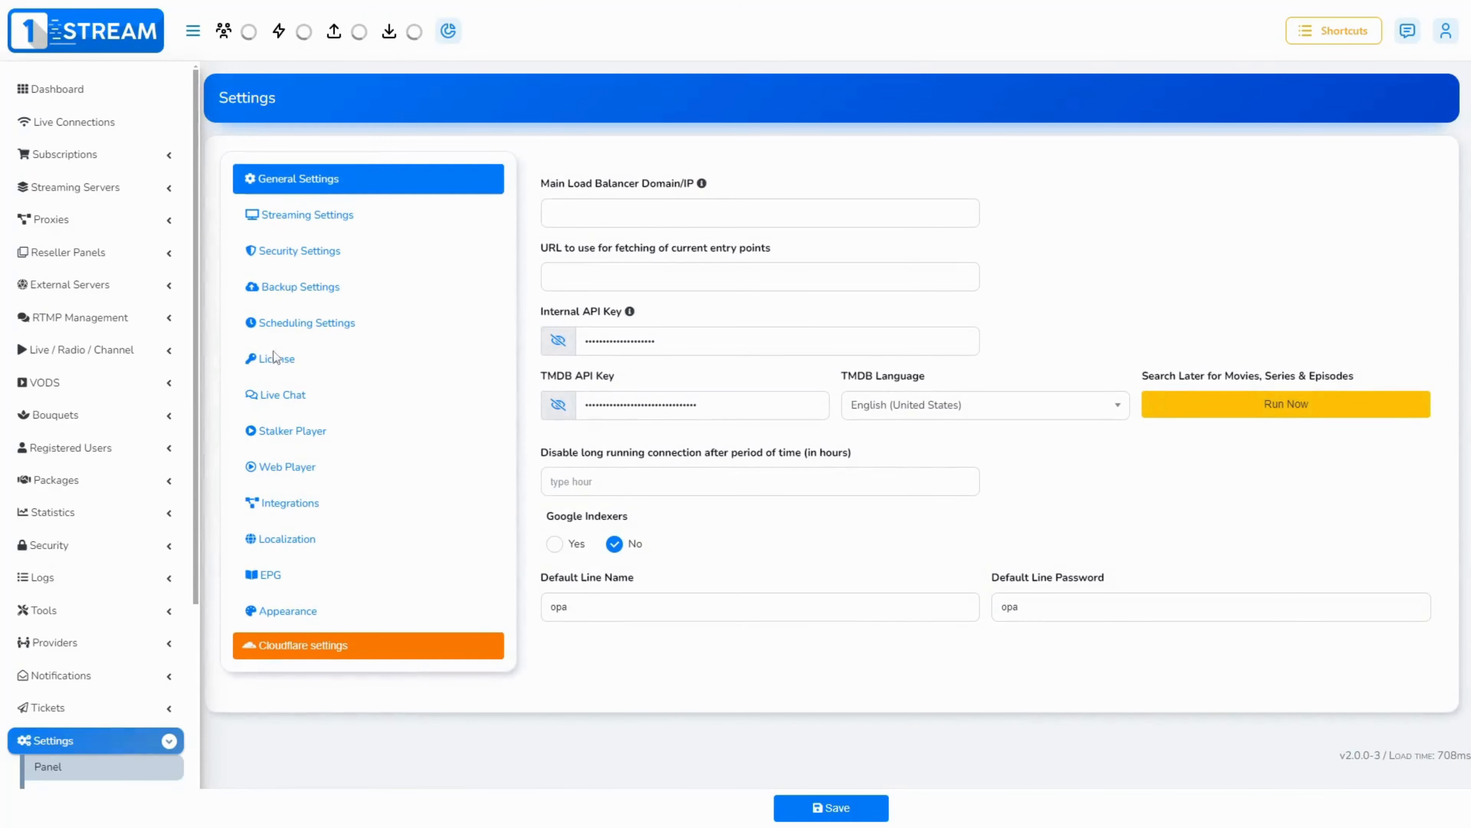
click(299, 251)
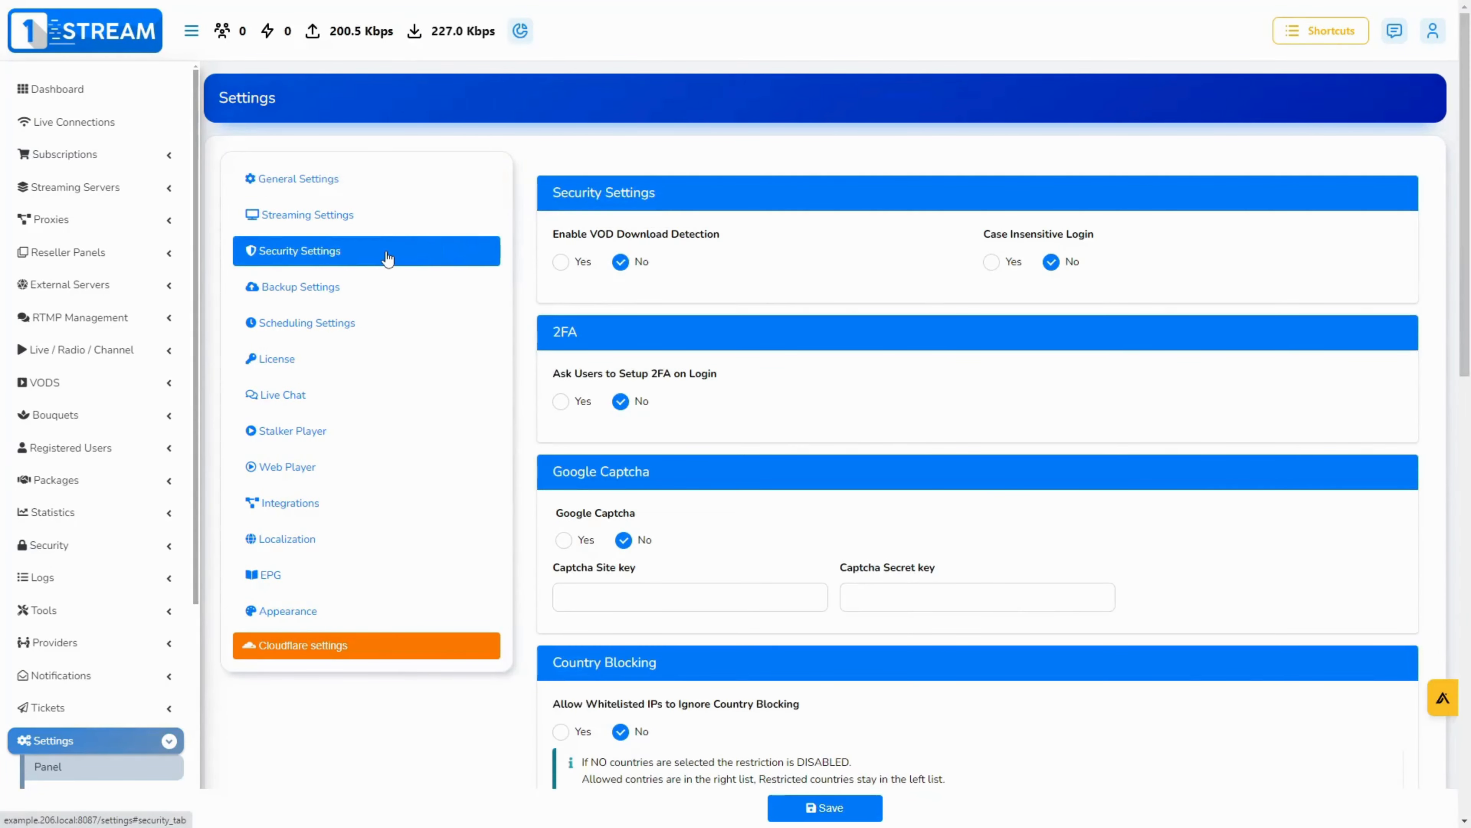
scroll(down, 3)
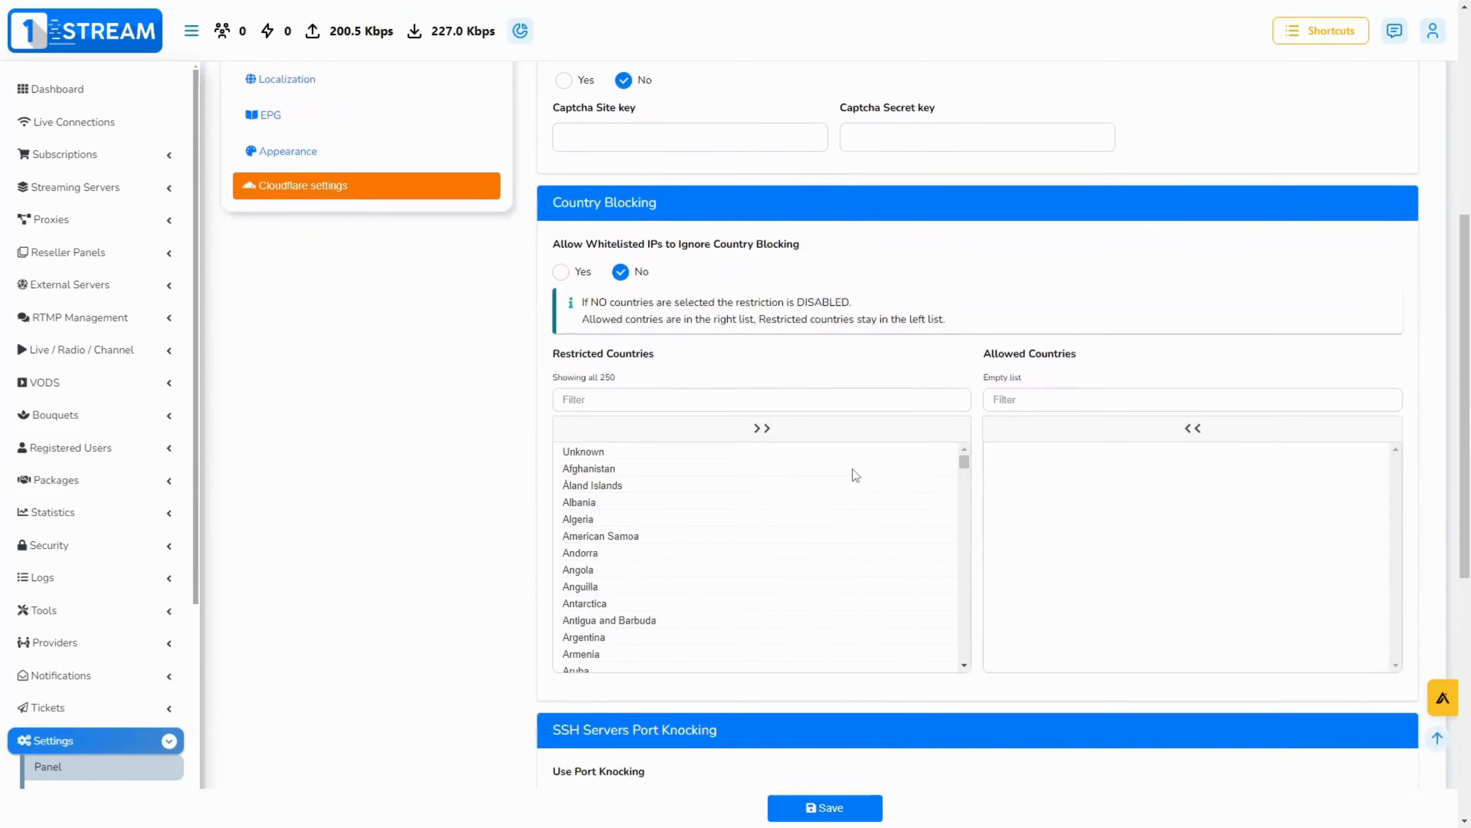
scroll(down, 3)
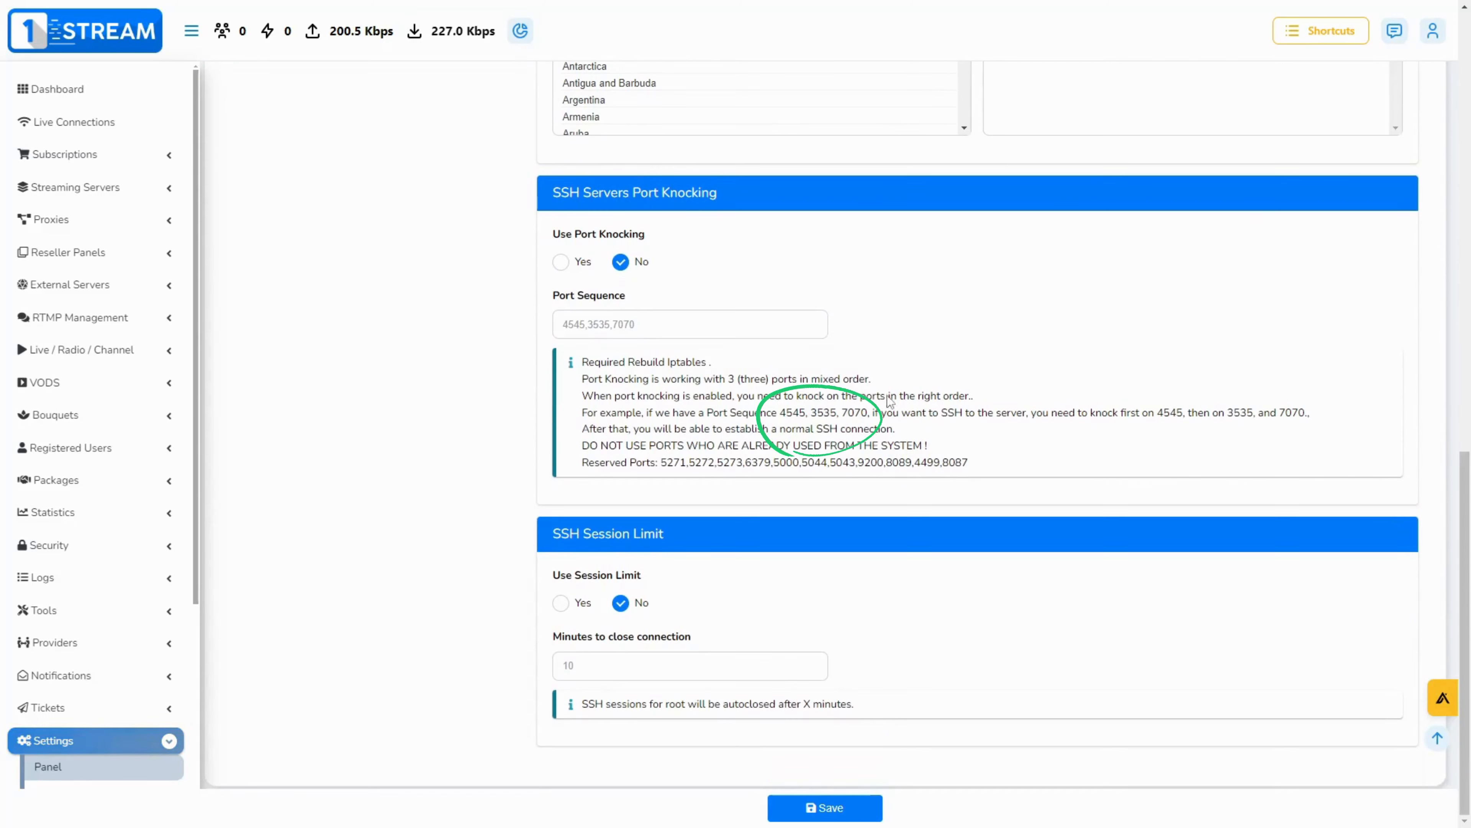
click(689, 324)
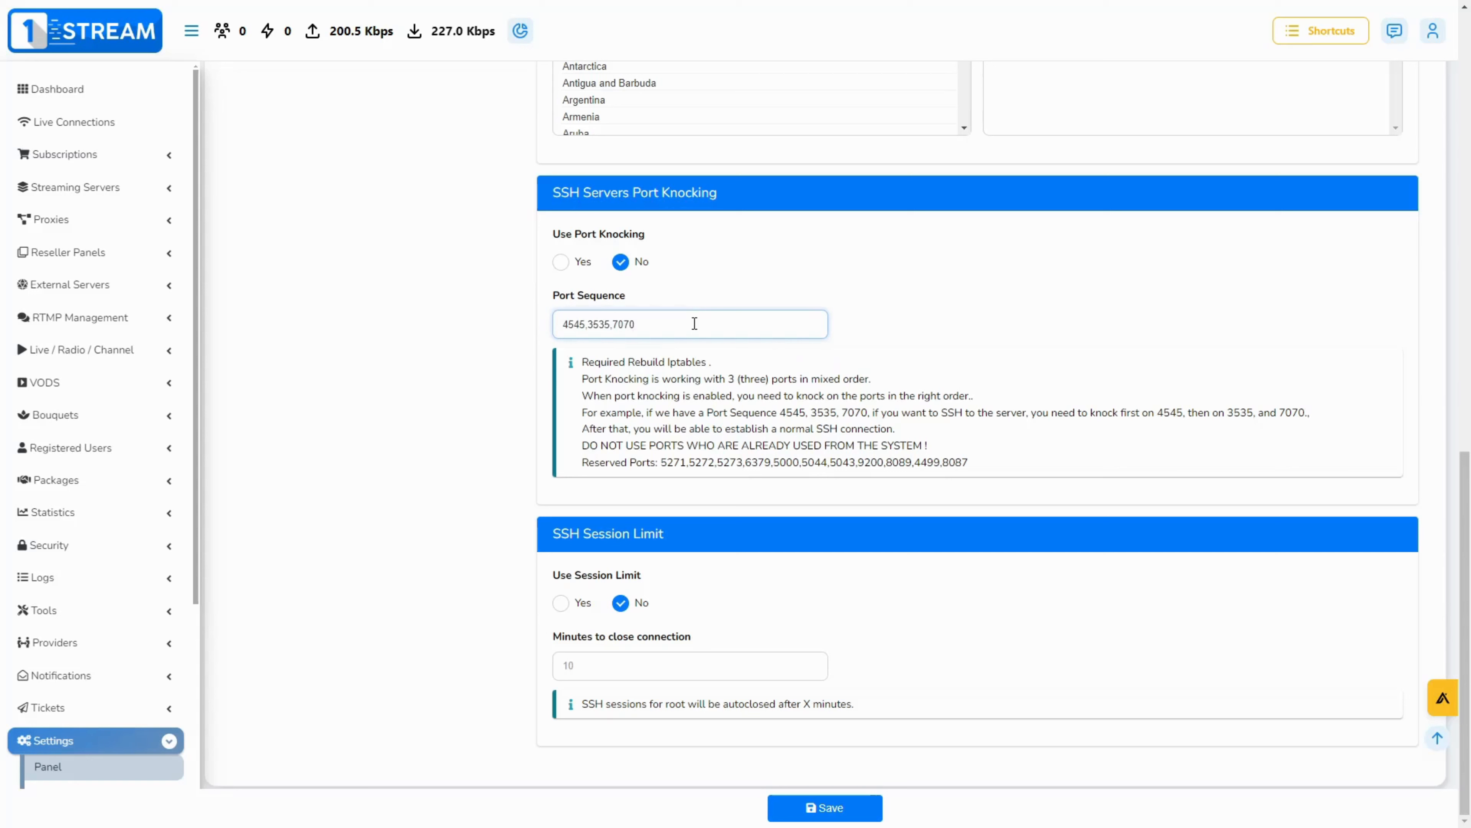
click(561, 263)
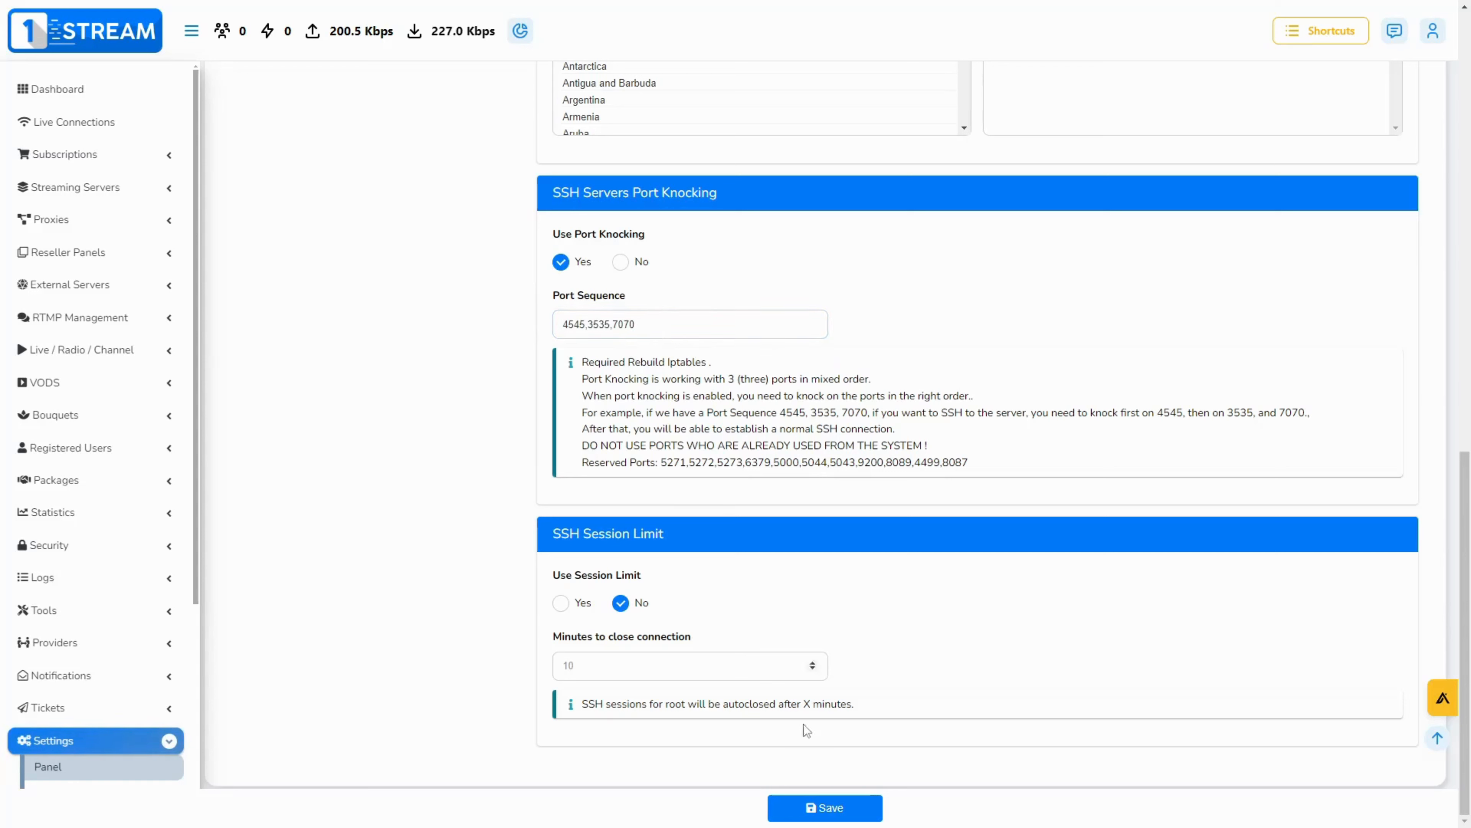
click(823, 807)
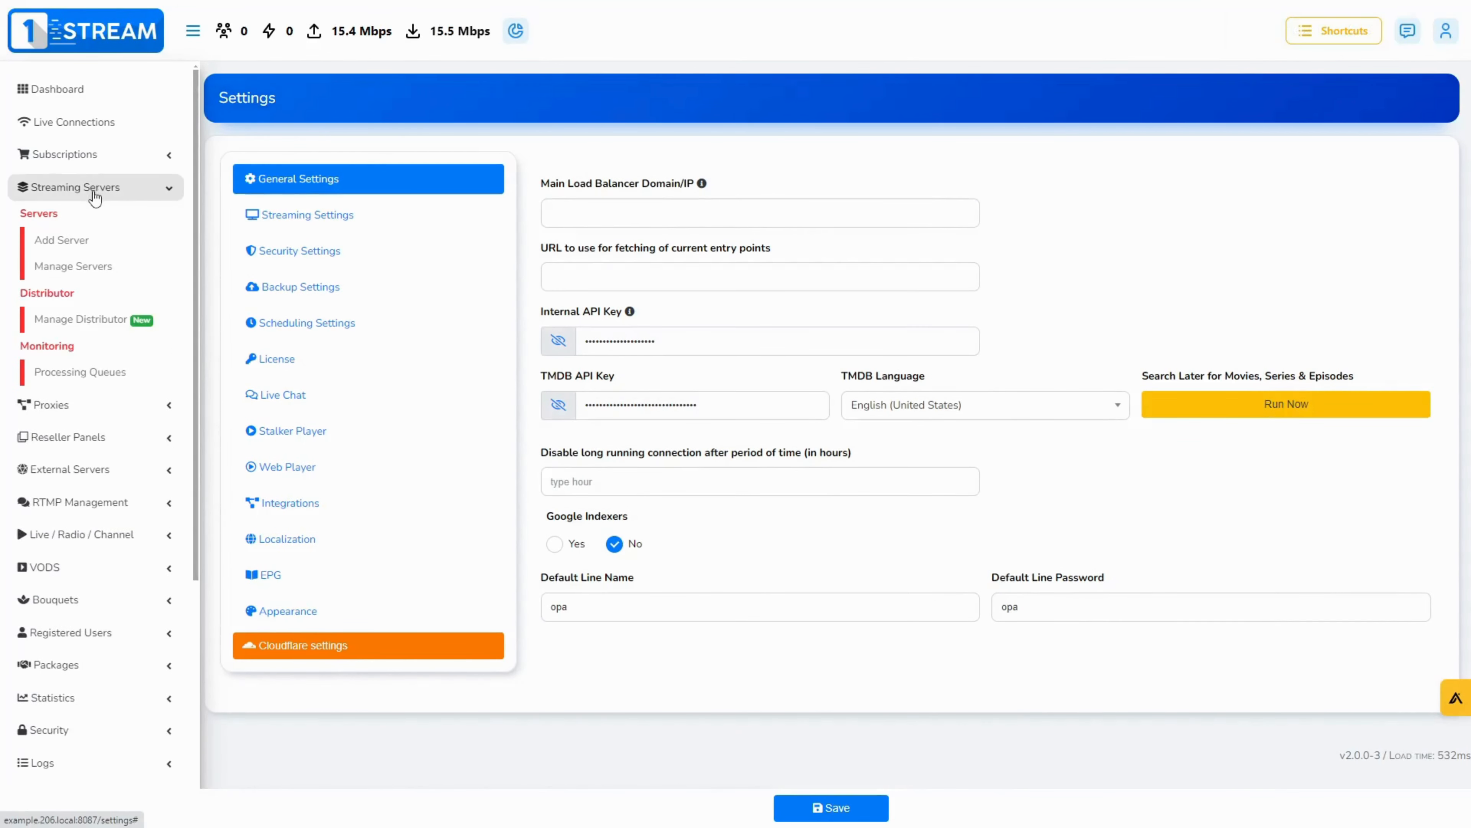
mouse_move(72, 266)
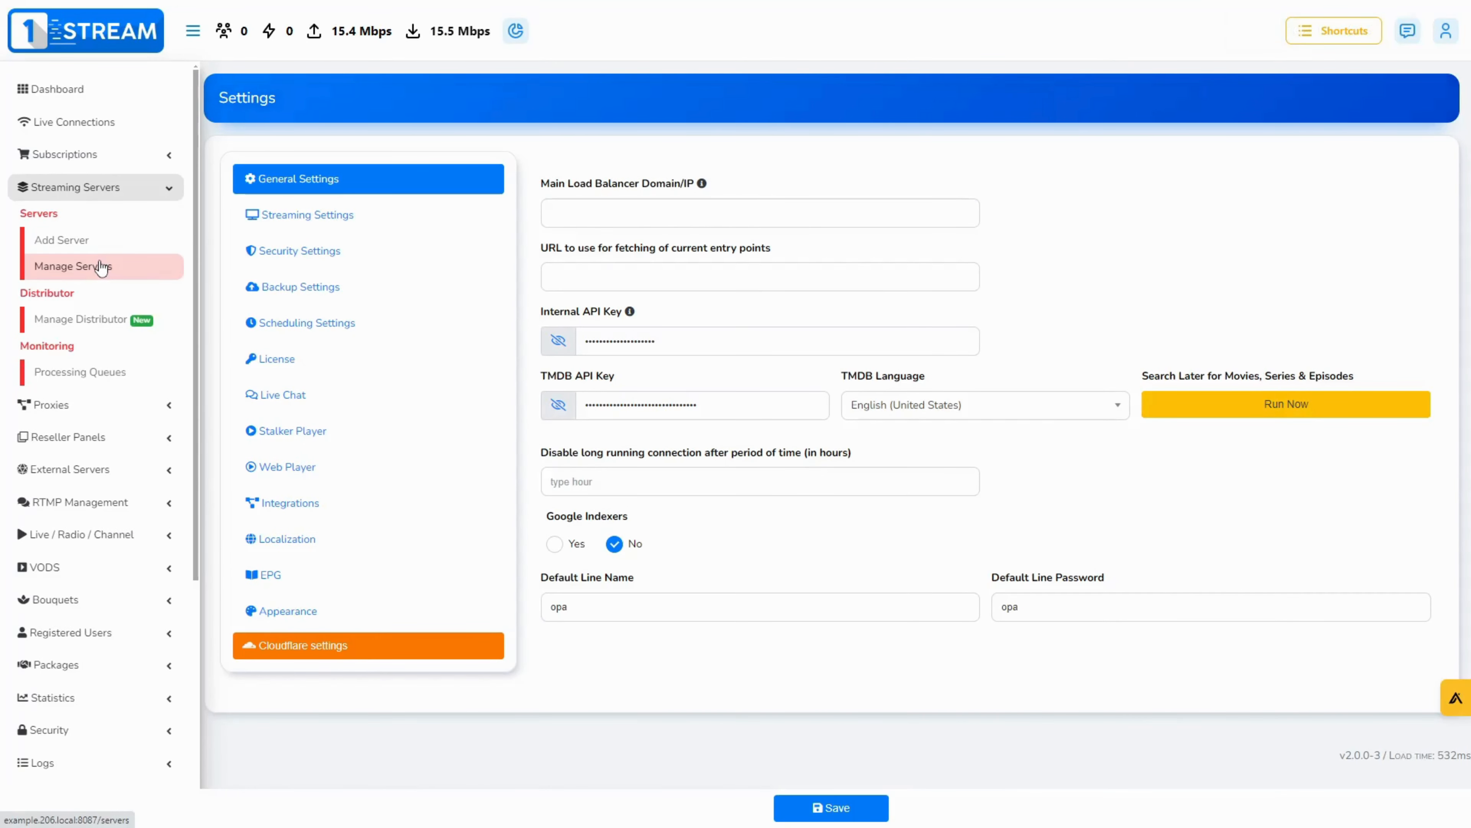
Step: Select all three servers in Manage Servers and confirm the Rebuild Iptables action
click(72, 267)
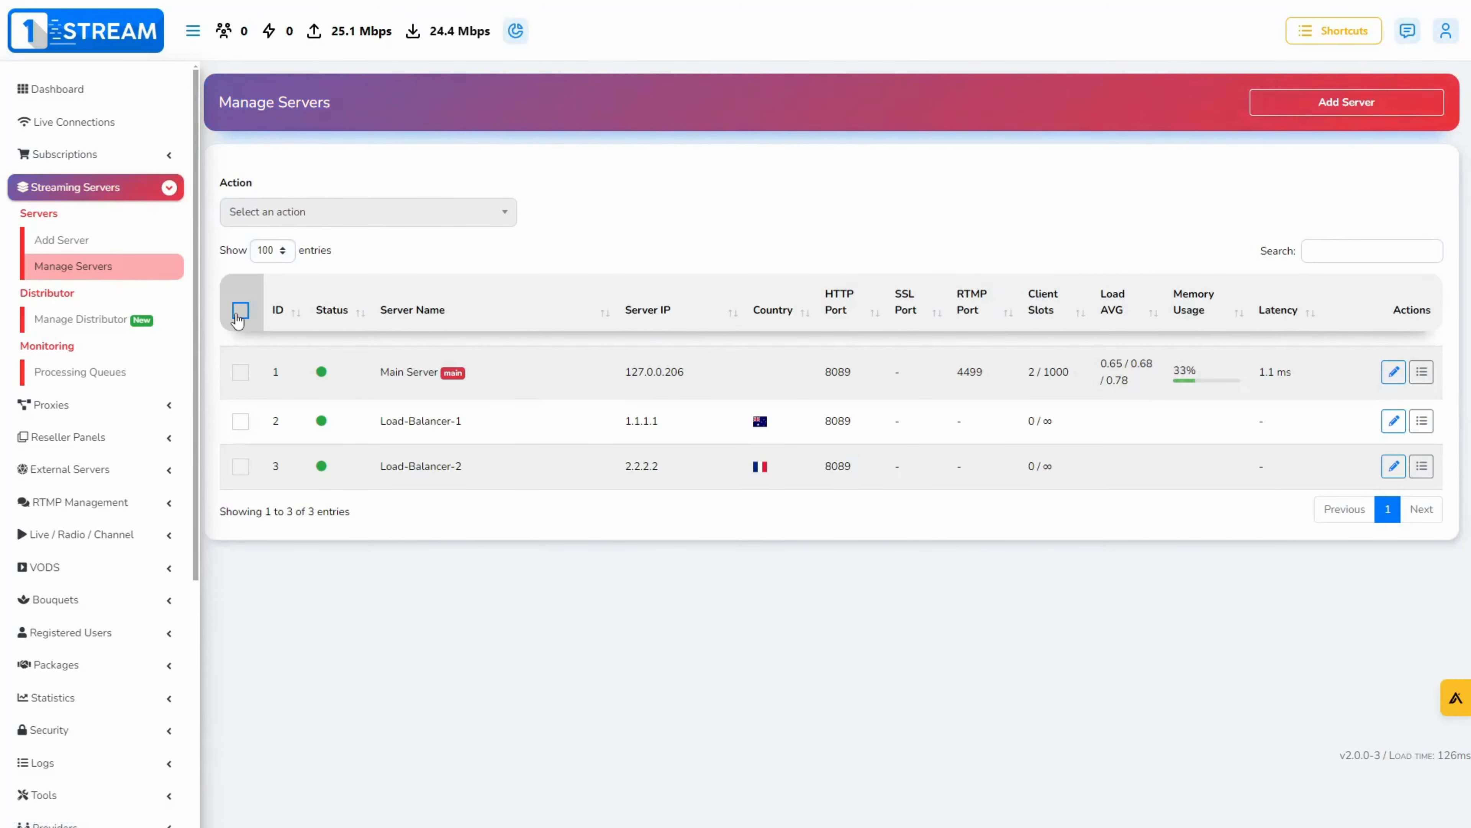
click(240, 310)
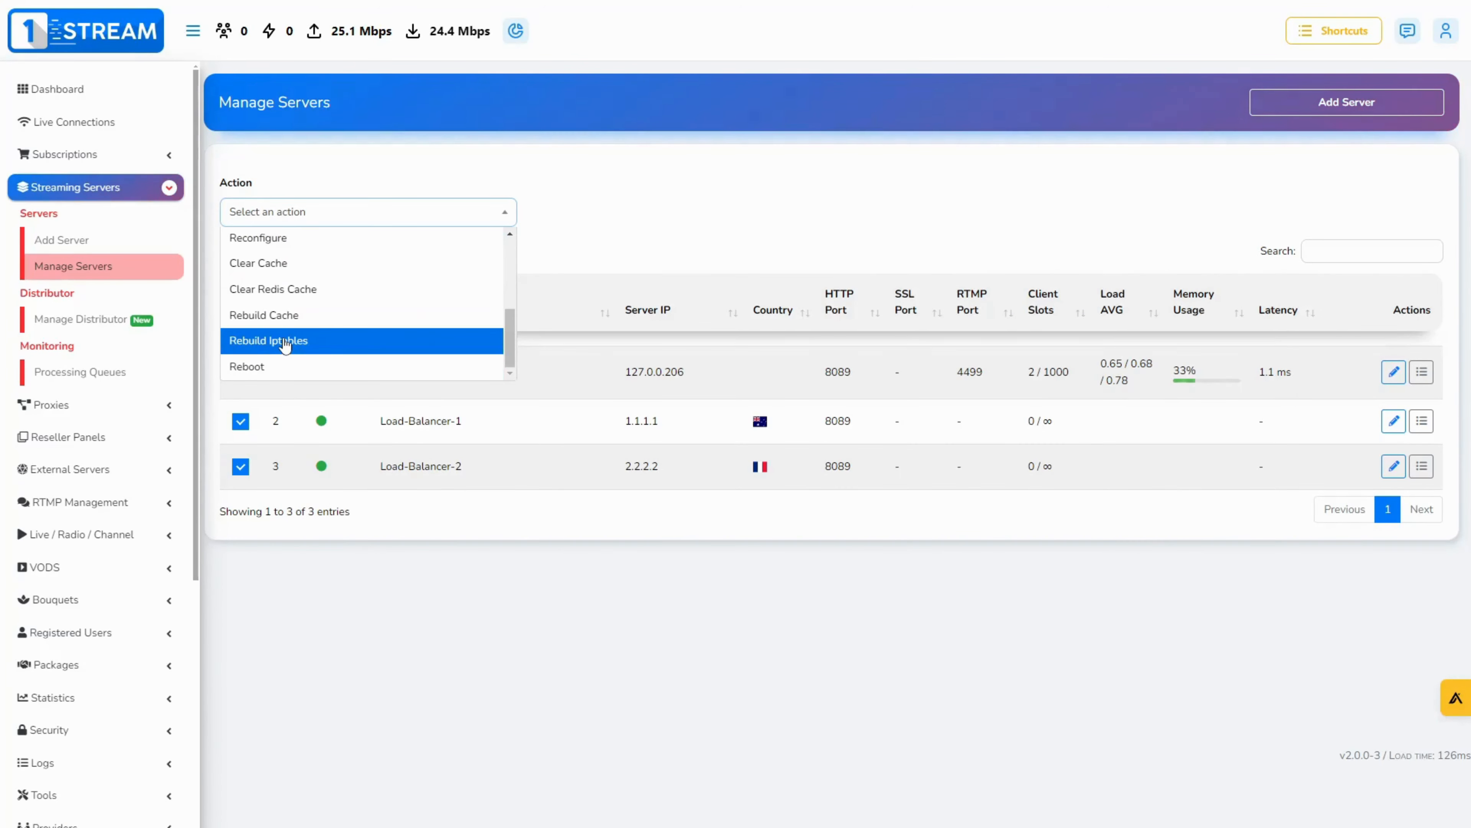
click(268, 340)
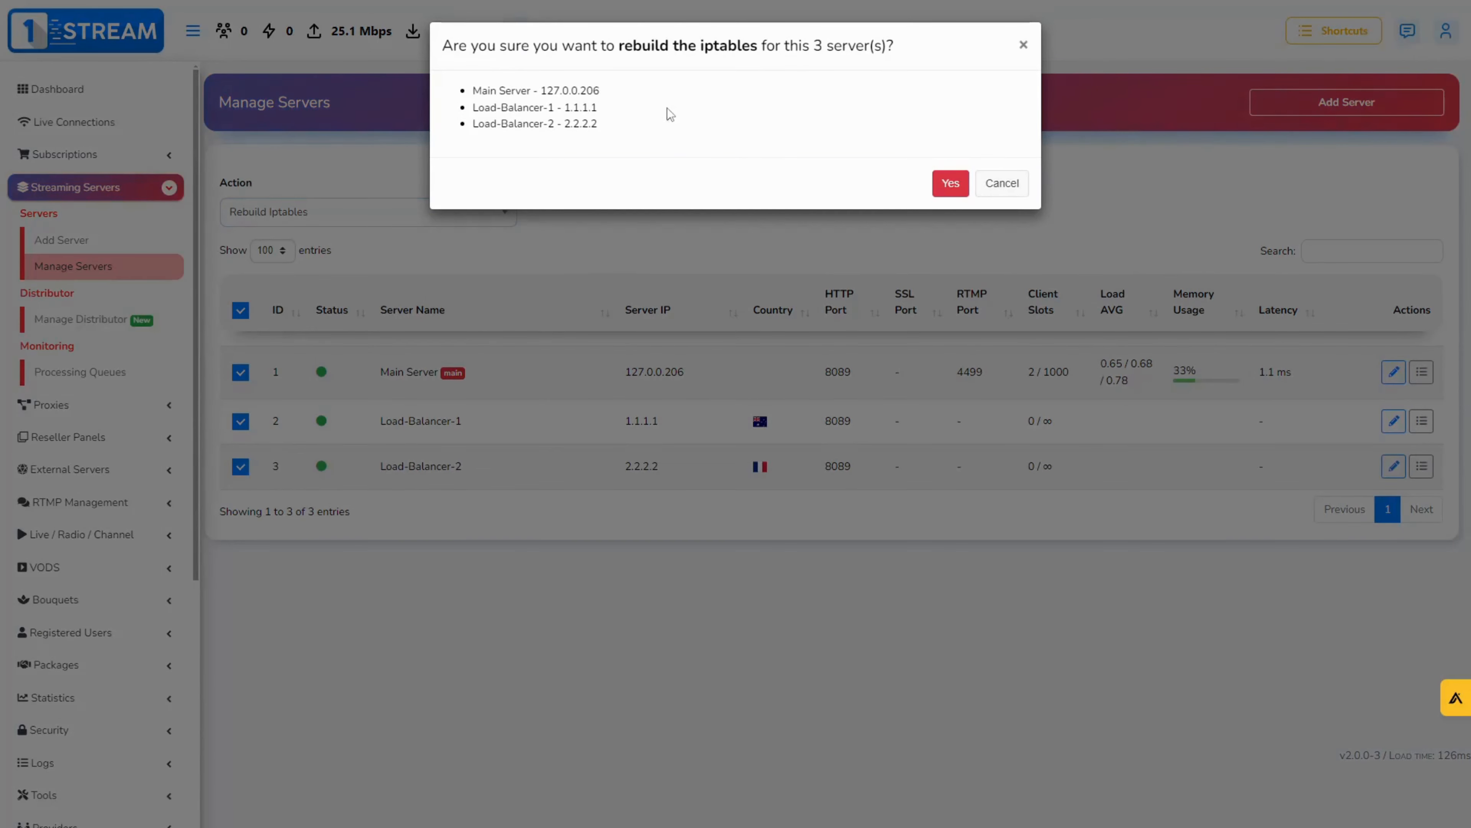
click(949, 183)
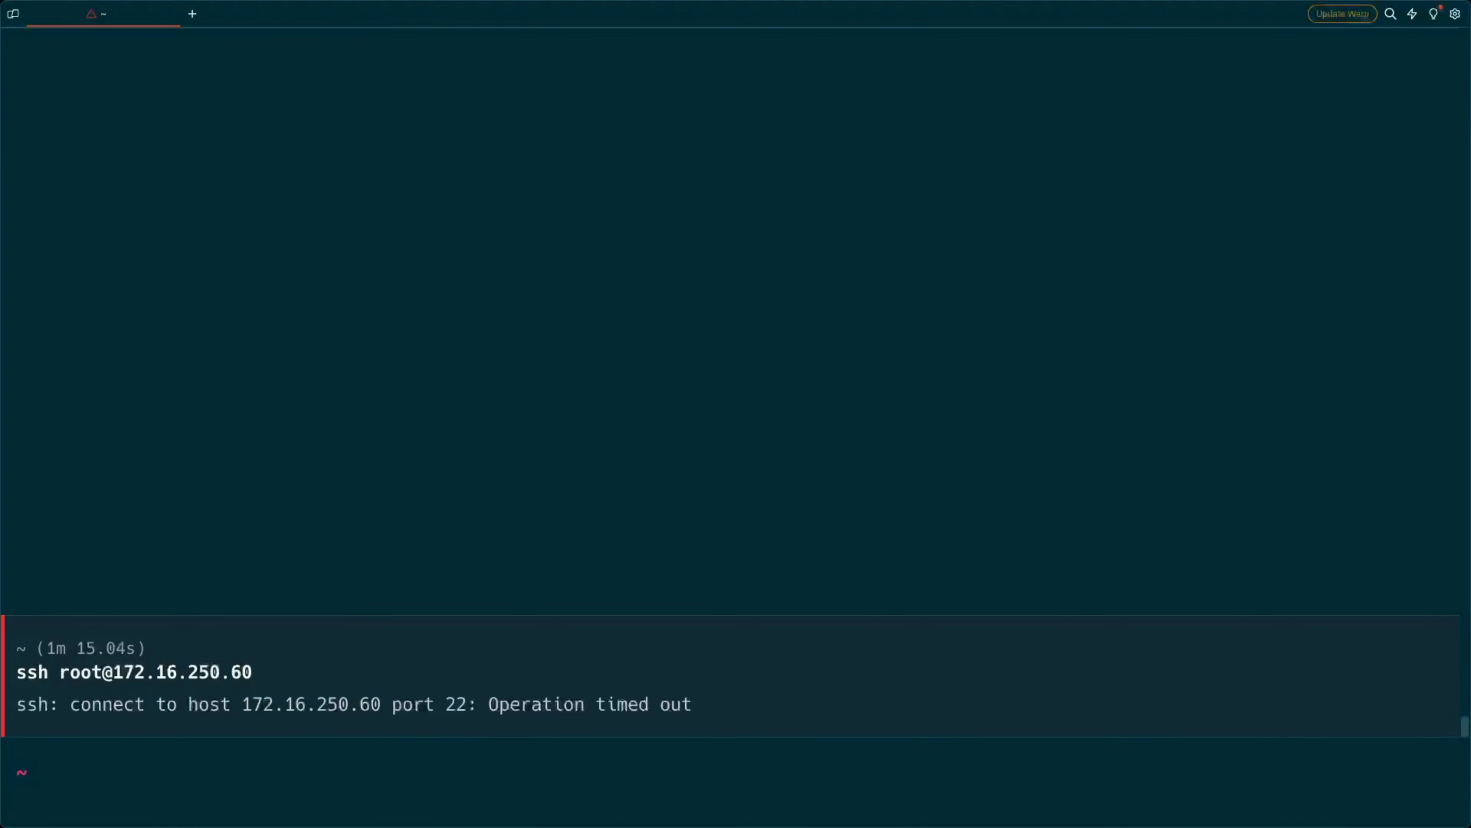
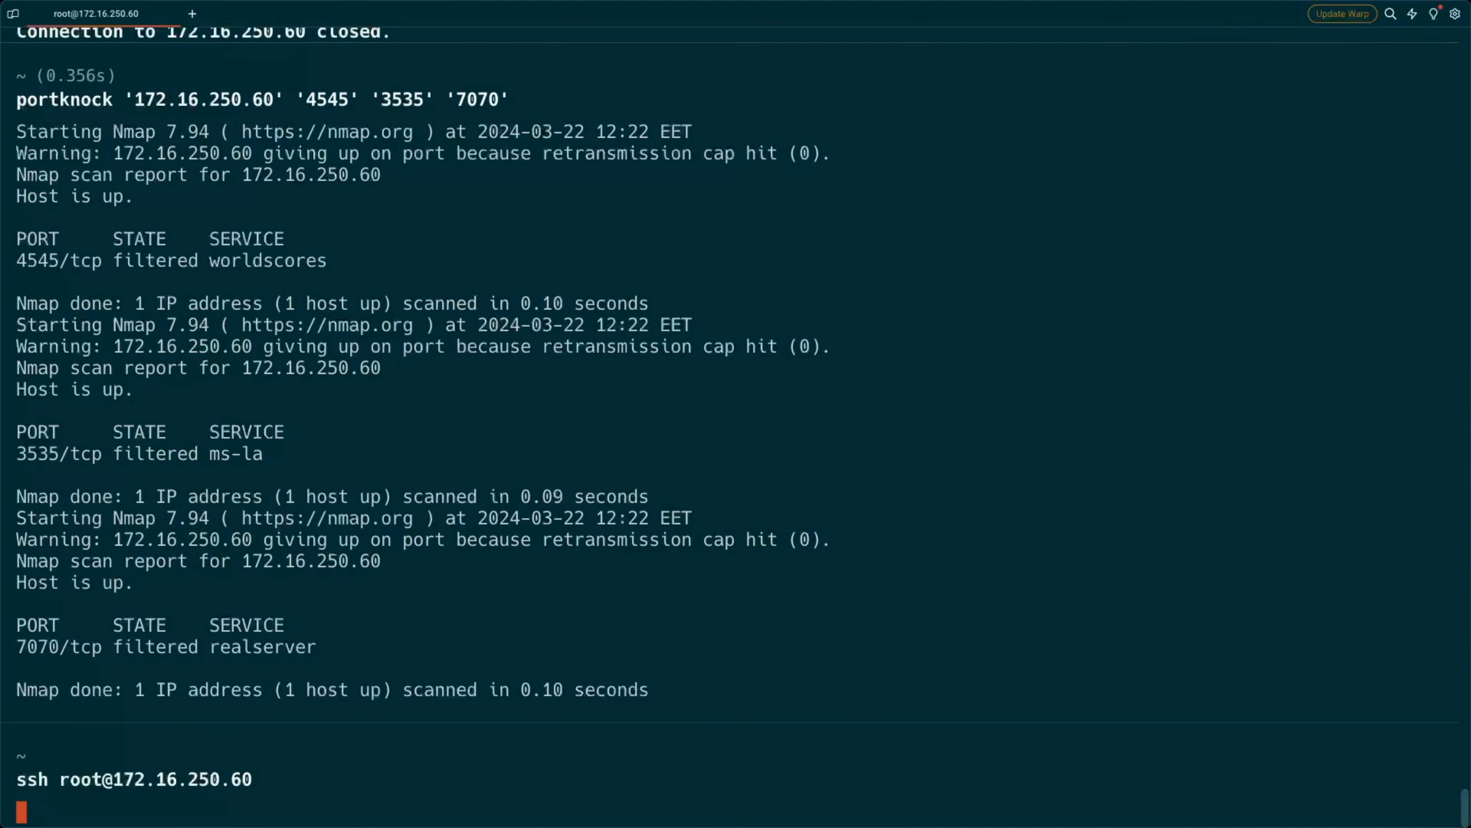
Step: Run the nmap knocks and start an SSH shell as root on 172.16.250.60
key(Return)
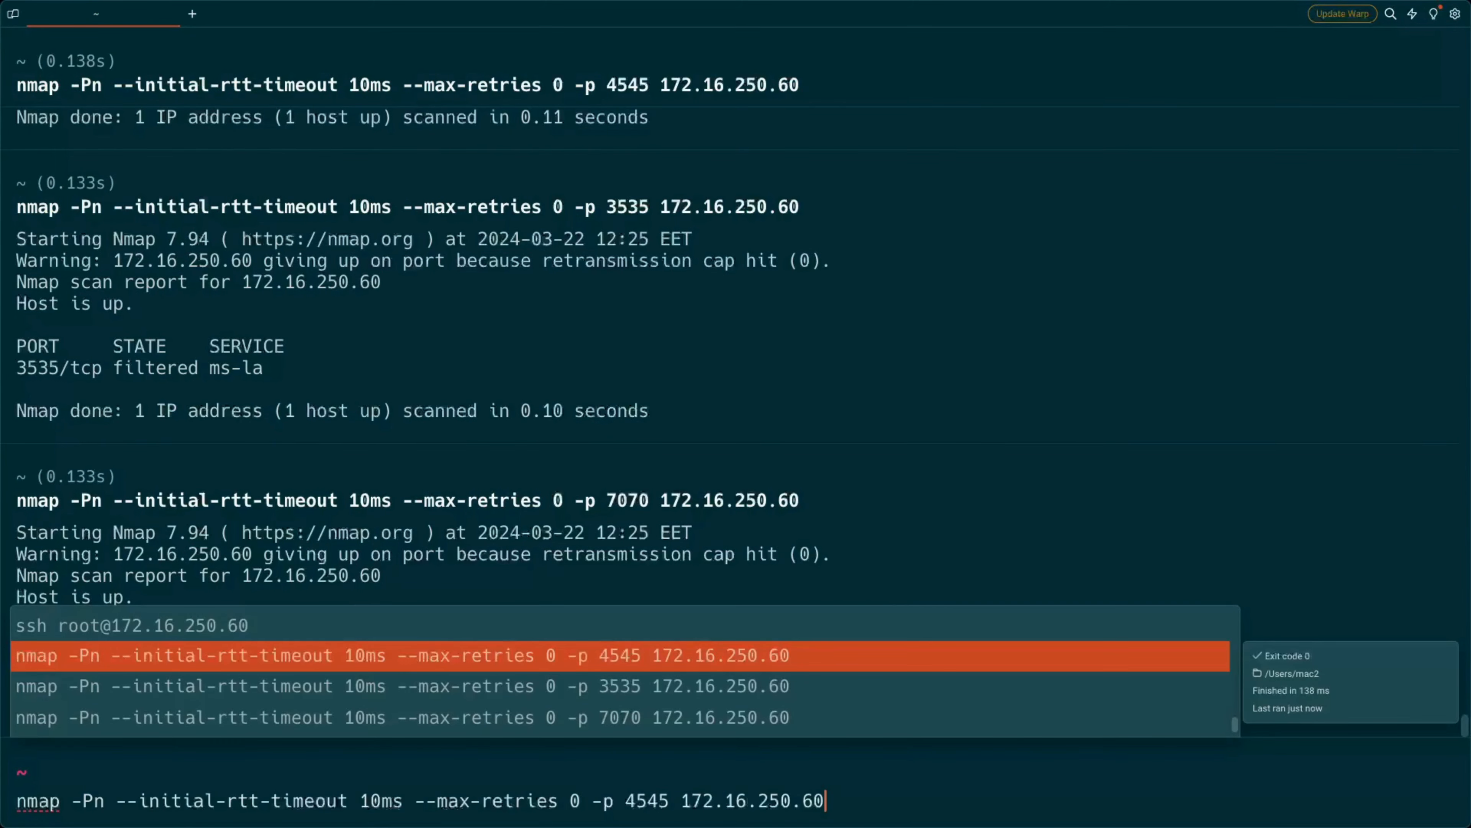
key(Return)
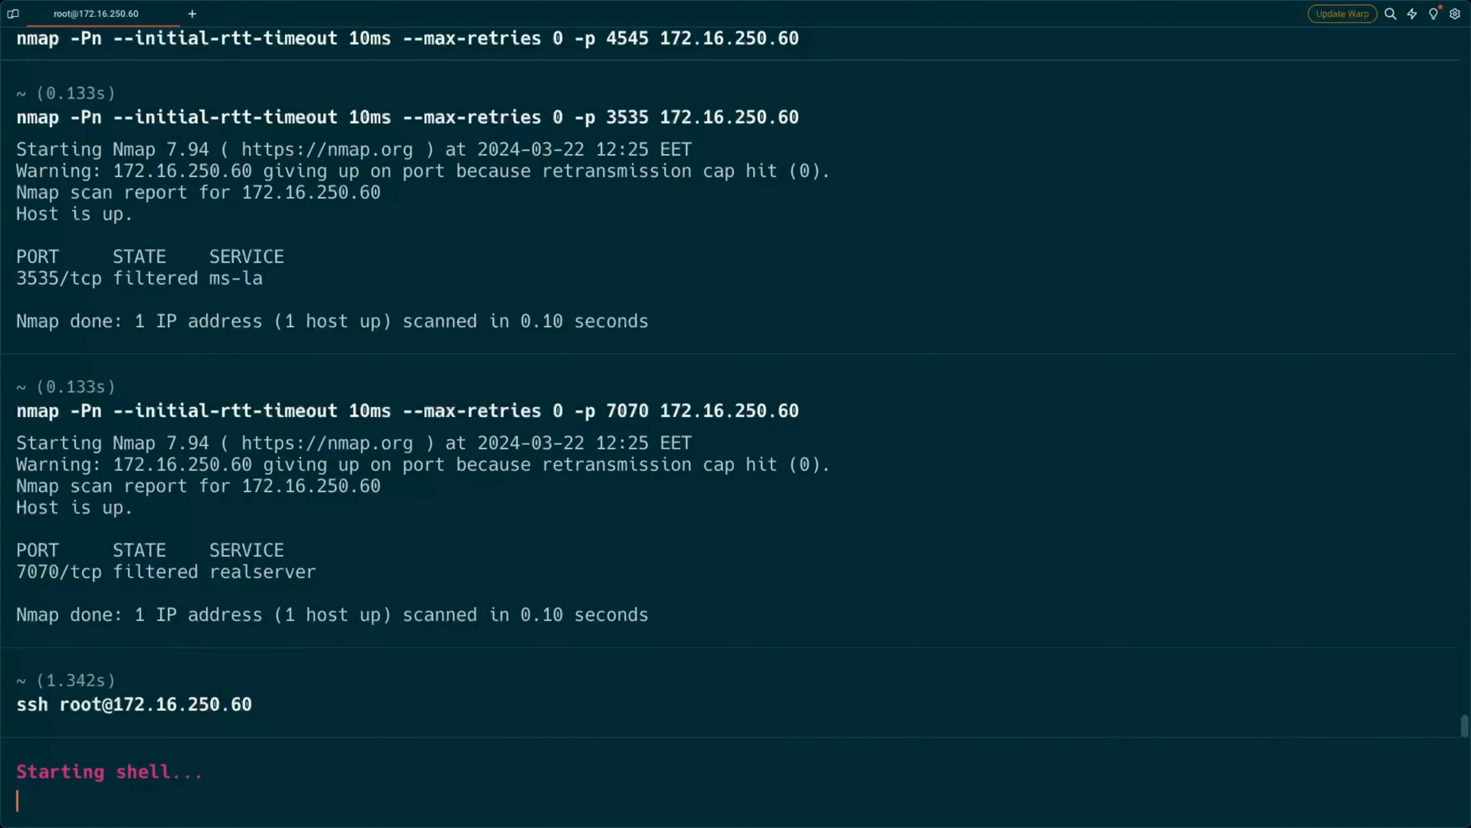